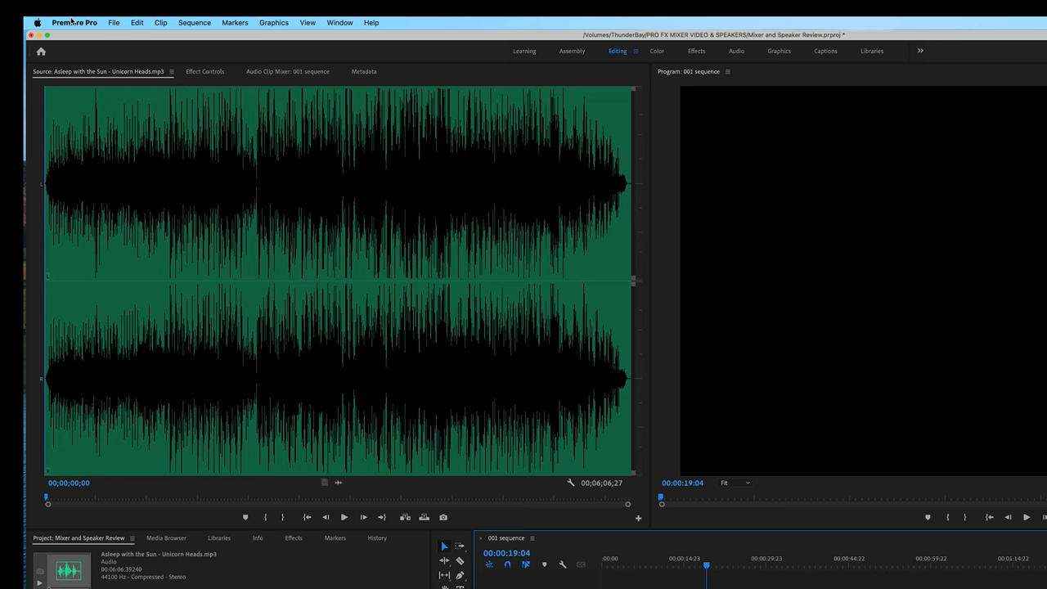
- Reach the Audio Hardware preferences from the Premiere Pro application menu
{"action": "left_click", "coordinate": [75, 23]}
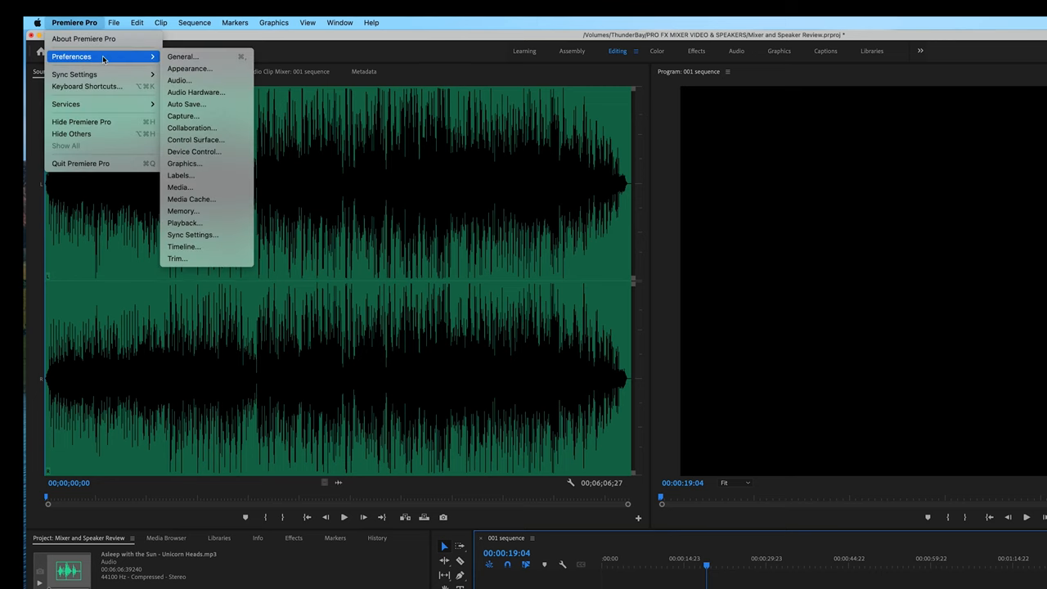
{"action": "mouse_move", "coordinate": [196, 92]}
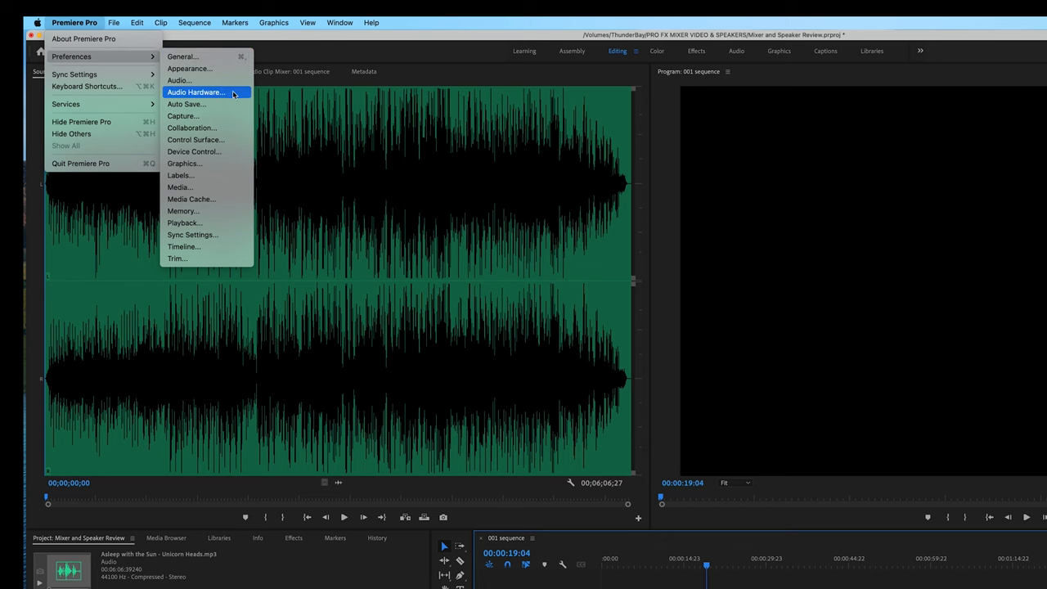